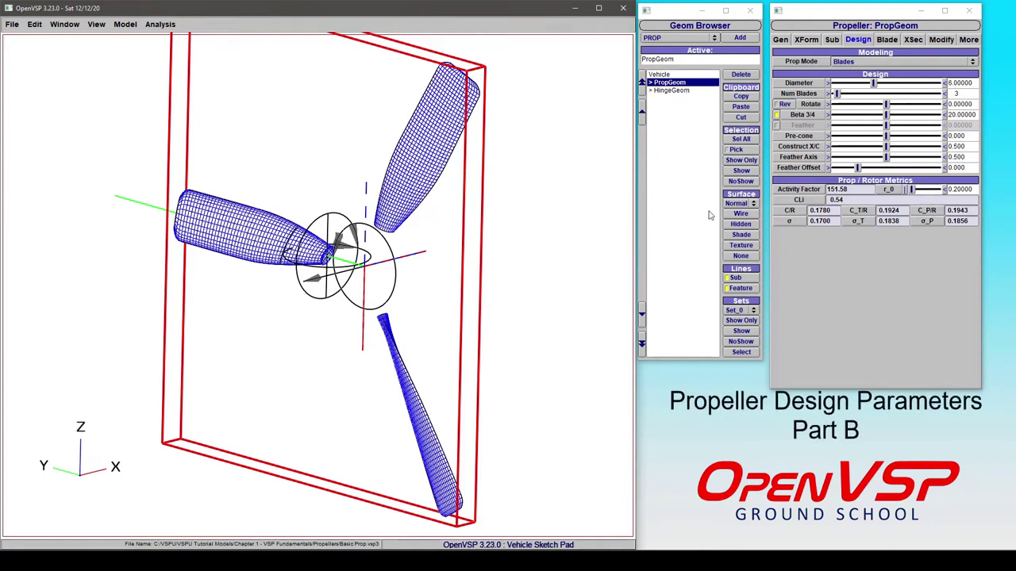
mouse_move(801, 146)
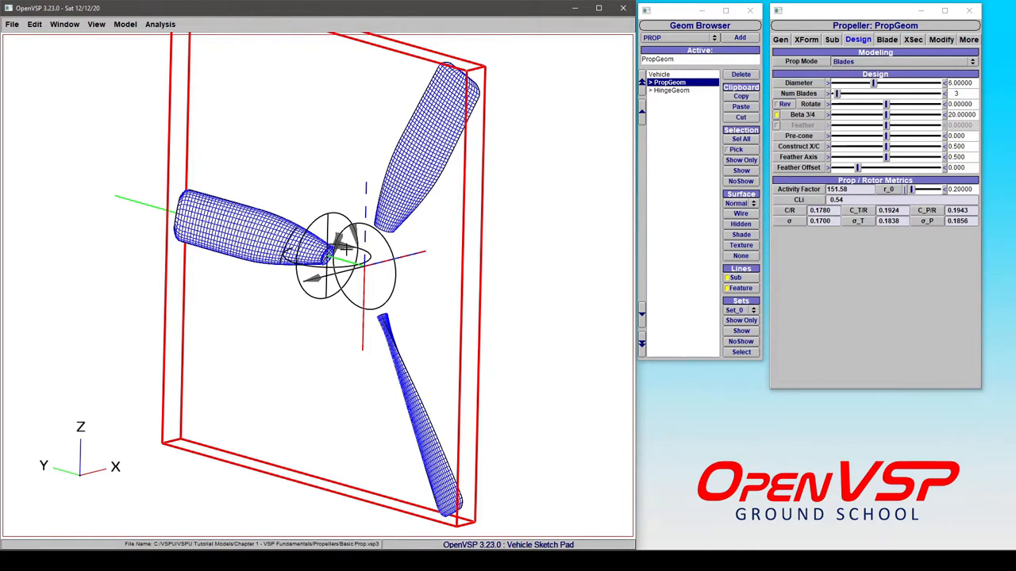
mouse_move(353, 267)
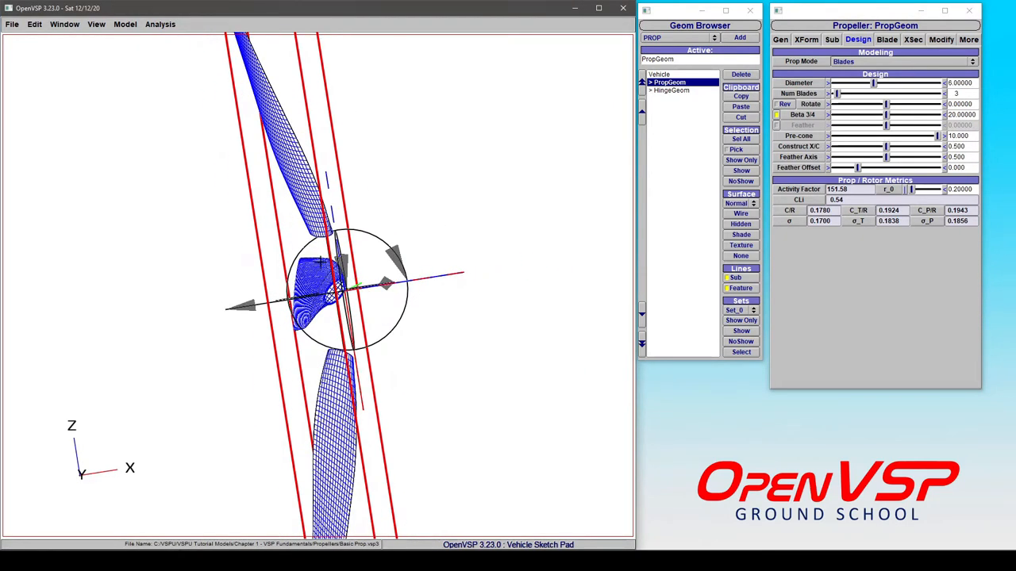
mouse_move(356, 257)
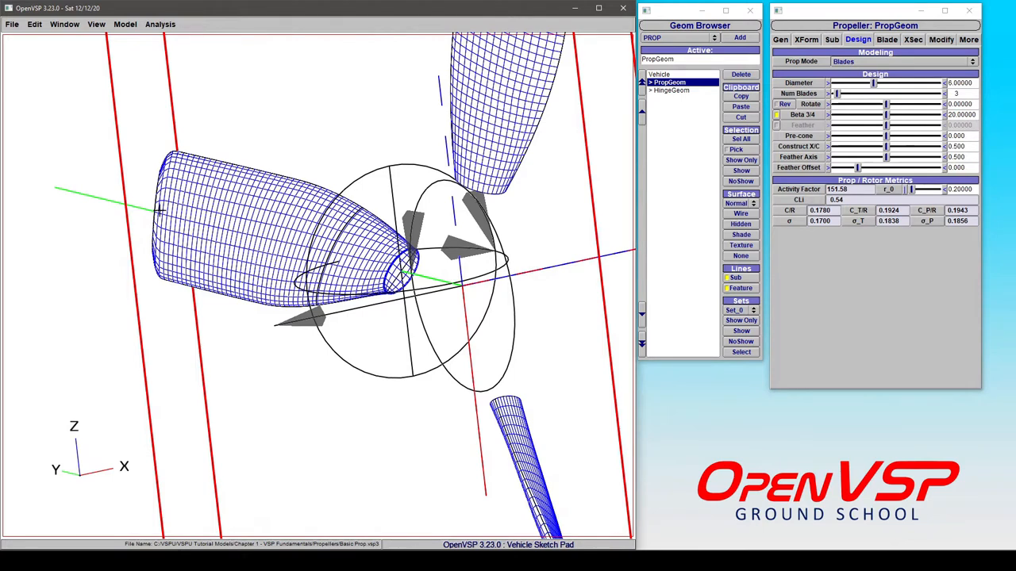
mouse_move(140, 209)
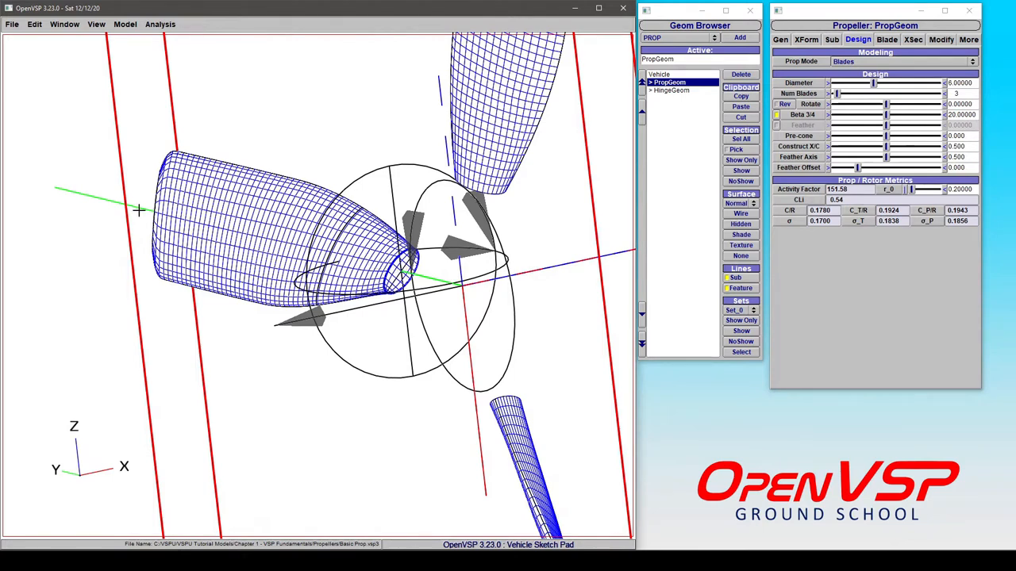
mouse_move(705, 197)
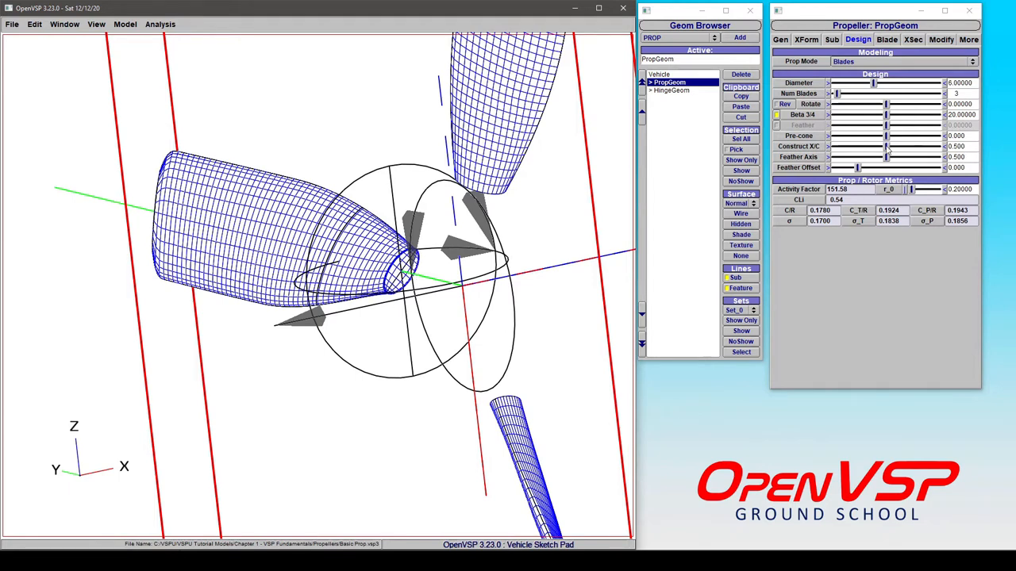
- Try other Construct X/C values, then return it to 0.500
triple_click(959, 146)
text(0.000)
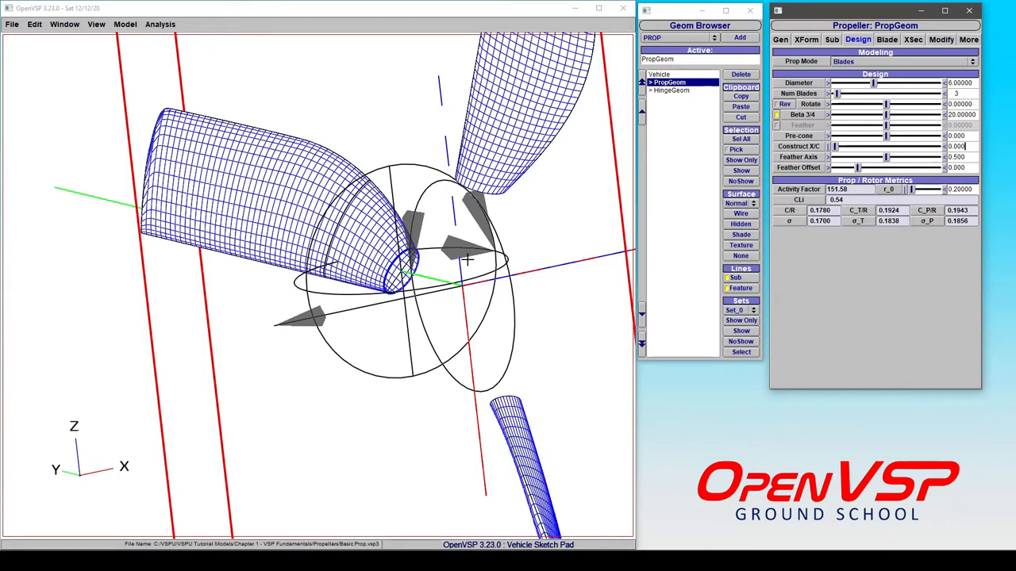
mouse_move(434, 277)
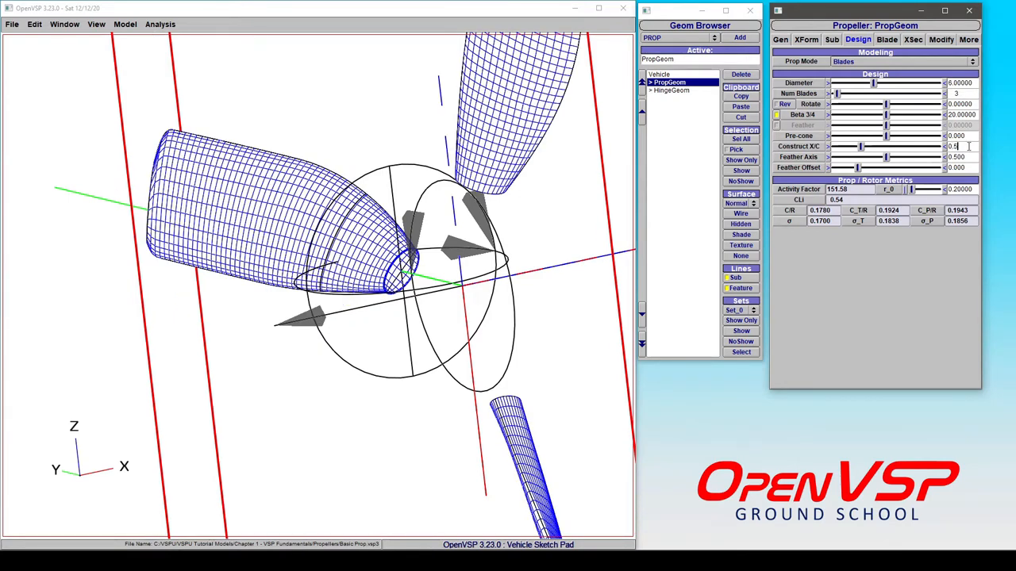
text(0.500)
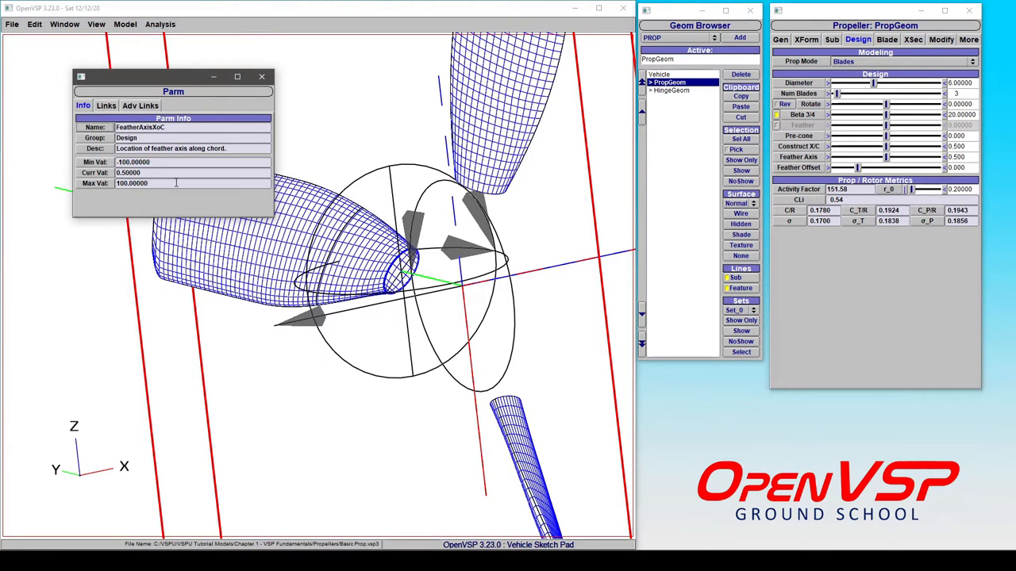
mouse_move(260, 76)
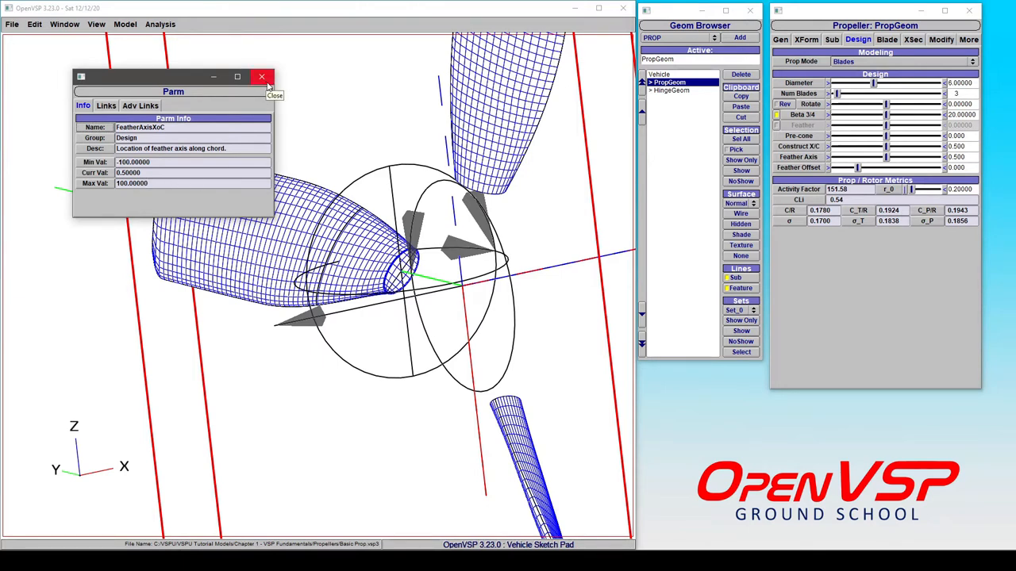
click(260, 76)
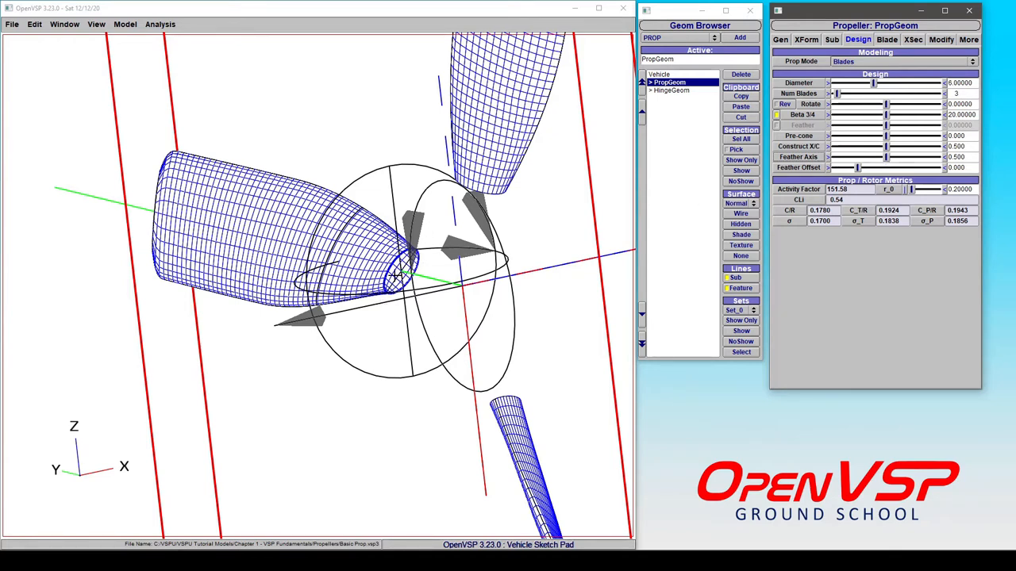
mouse_move(473, 262)
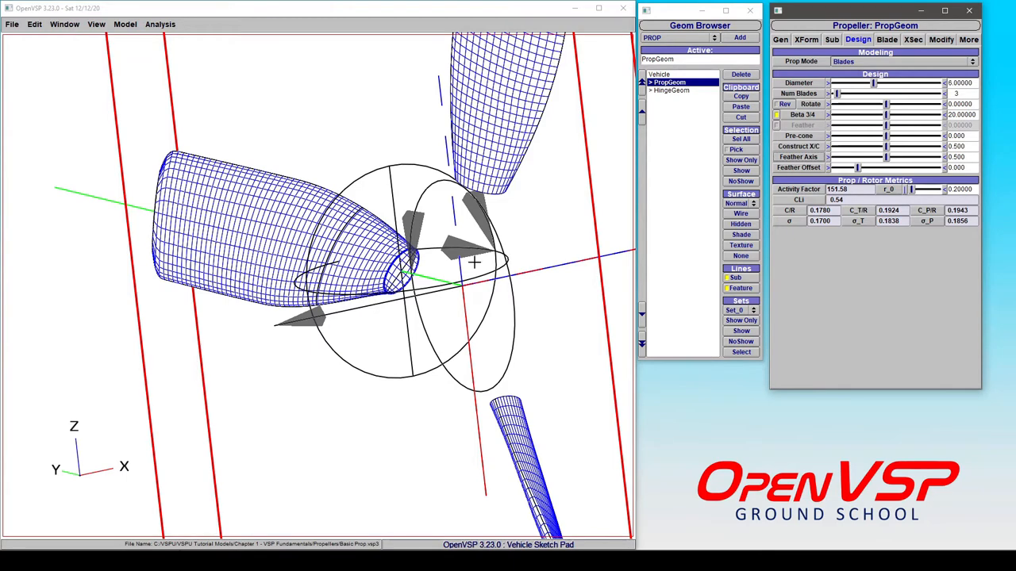
- Relocate the feather axis to about 1.0, enable feathering and give the blades a small feather angle
triple_click(955, 157)
text(0.000)
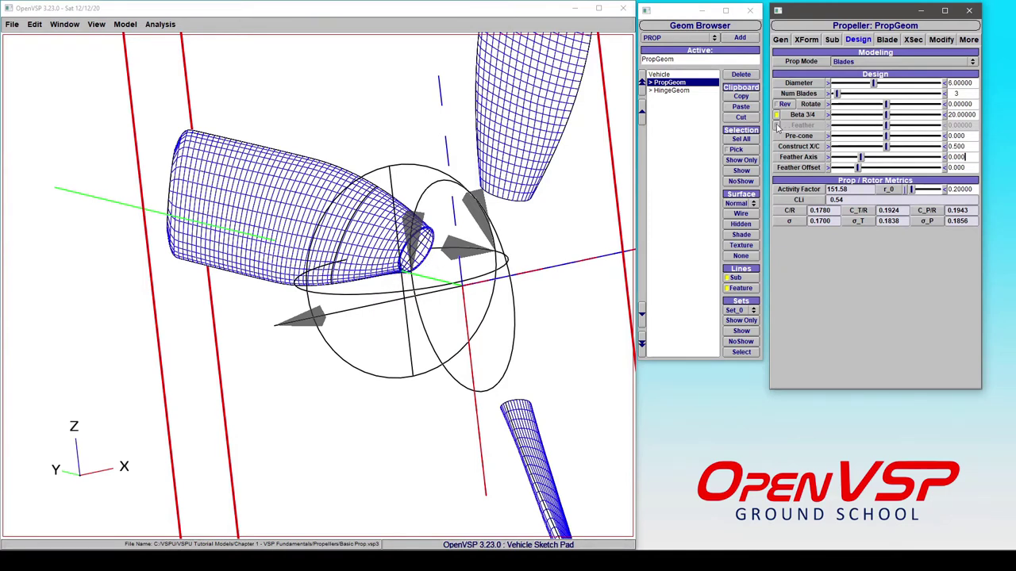
click(778, 124)
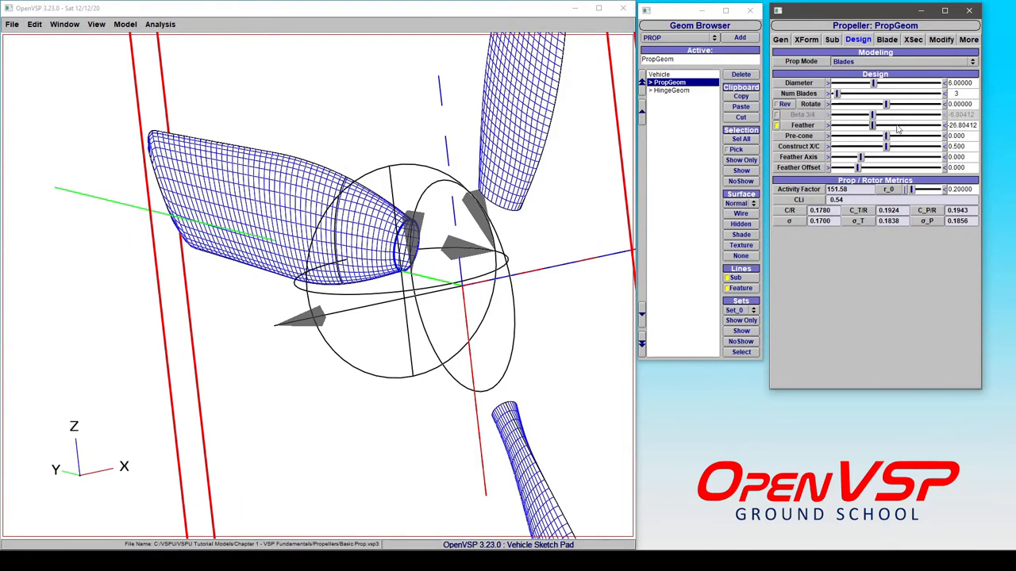
drag(871, 124, 911, 124)
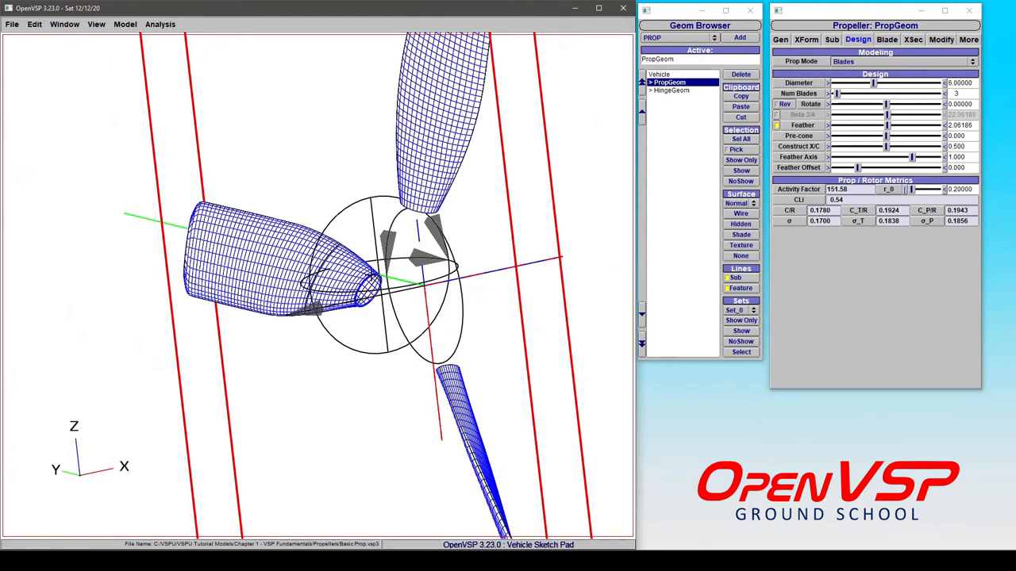
- With the feather axis at 0, raise the feather angle and settle it near 16.3 degrees
click(960, 158)
text(5.000)
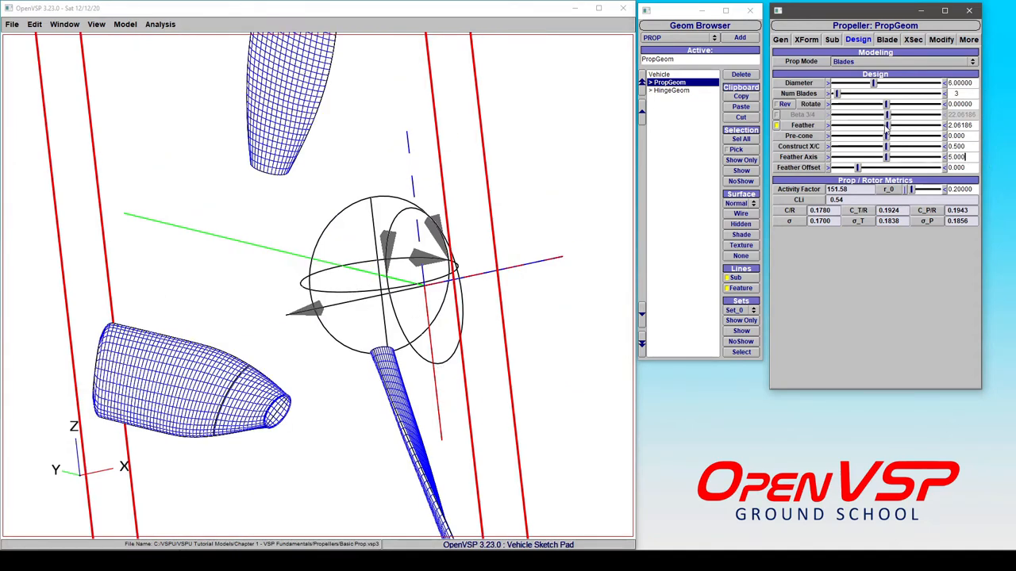
drag(873, 124, 901, 124)
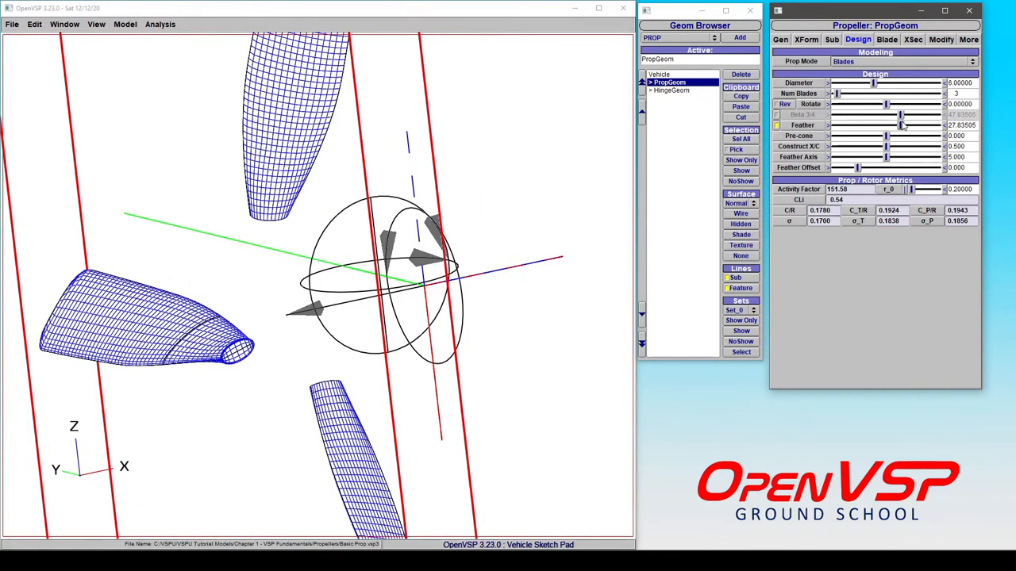
drag(902, 124, 889, 124)
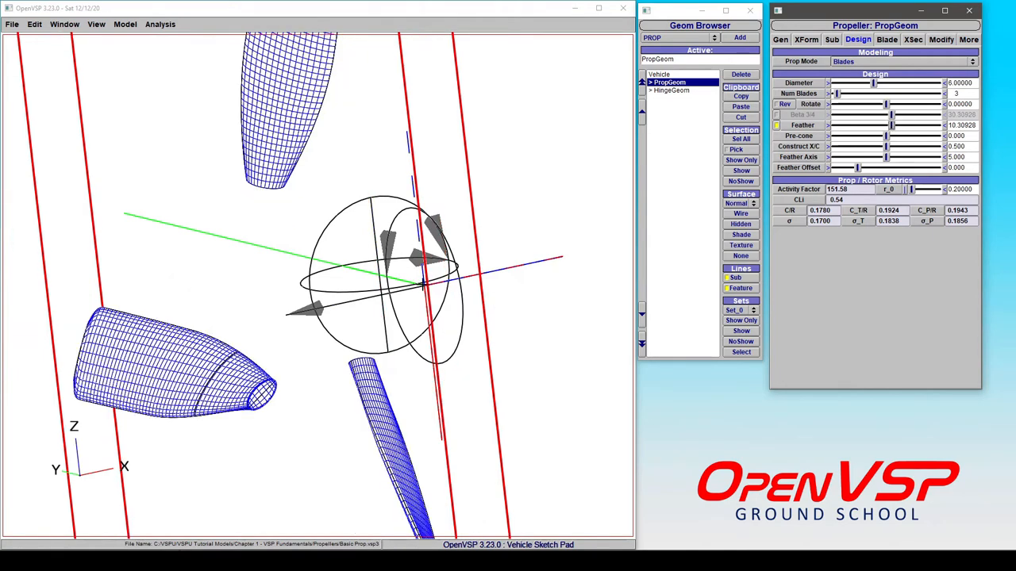
mouse_move(410, 173)
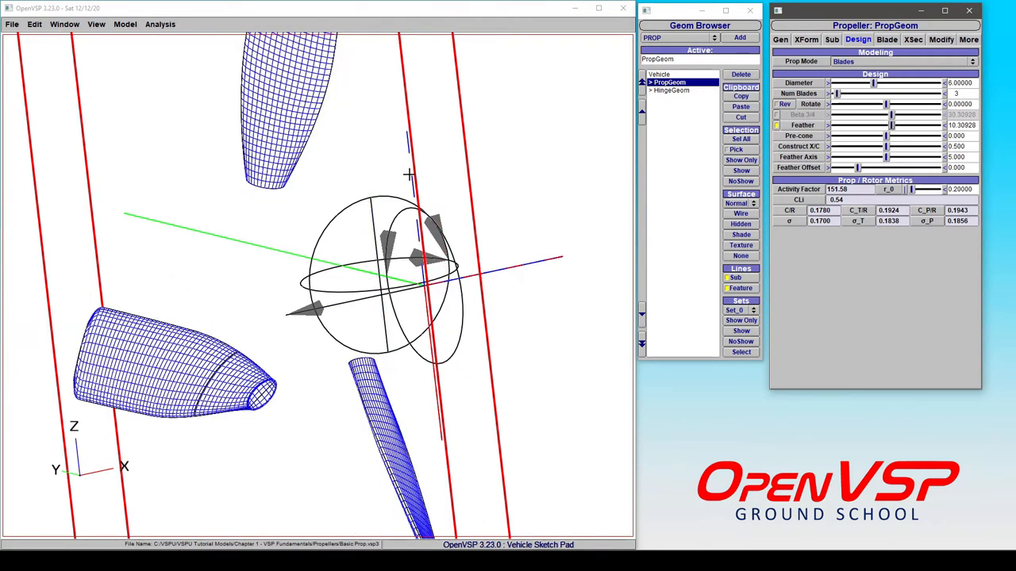
mouse_move(242, 234)
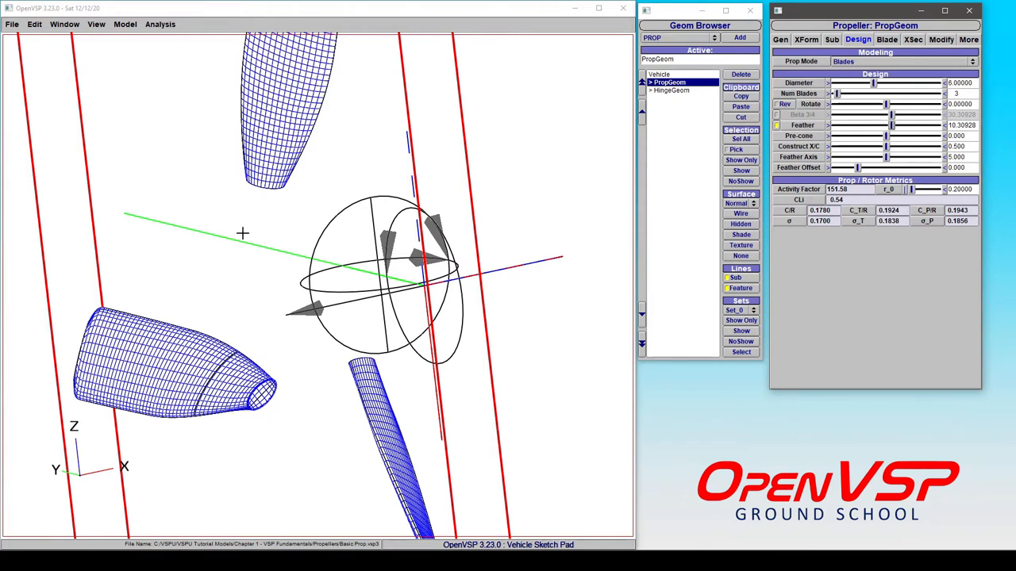
triple_click(958, 157)
text(0.000)
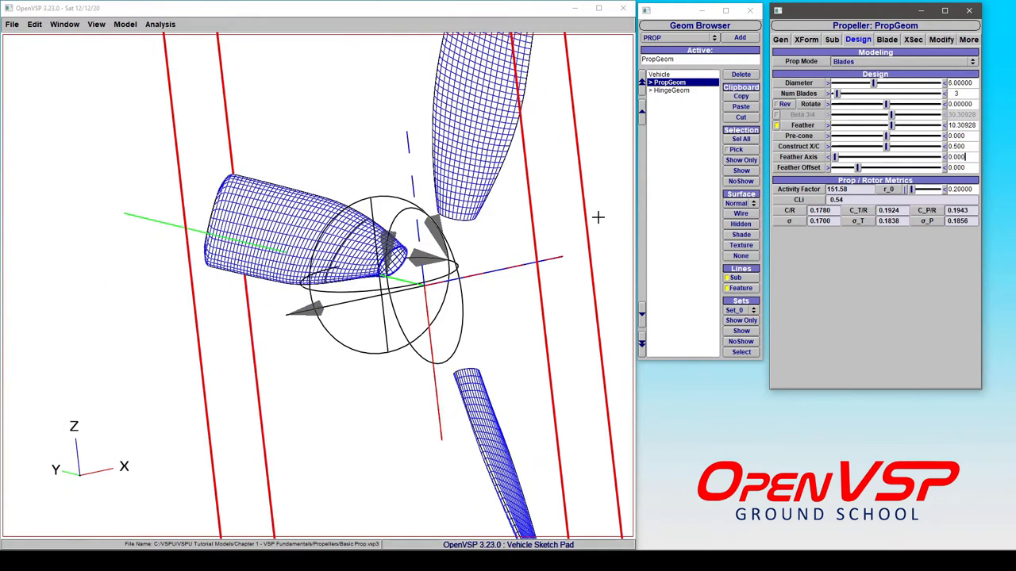
- Return the feather axis to mid-chord at 0.5
triple_click(960, 157)
text(0.5)
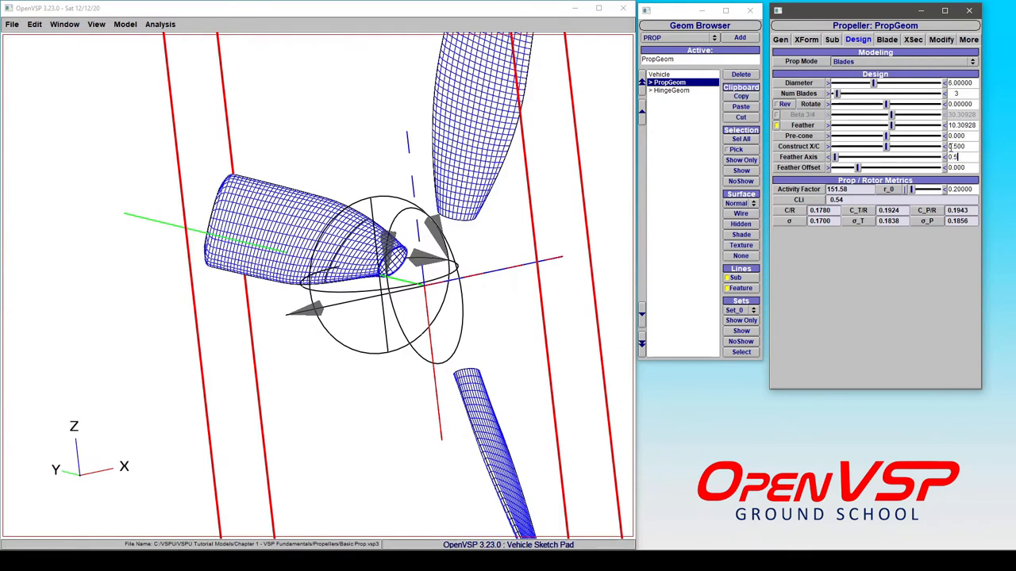
drag(886, 157, 857, 157)
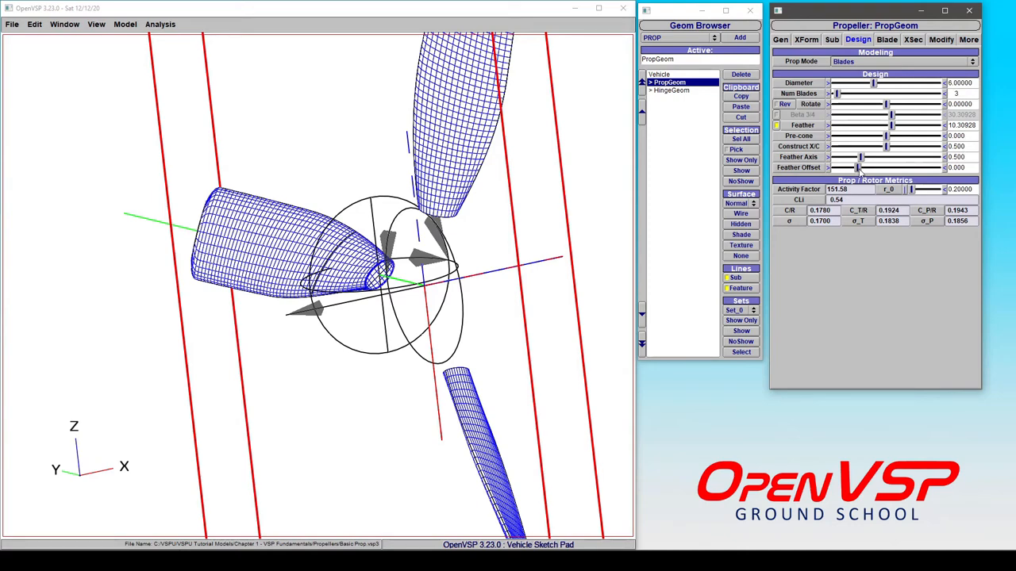
- Vary the feather offset between negative and positive, ending at about +0.97
drag(857, 168, 873, 168)
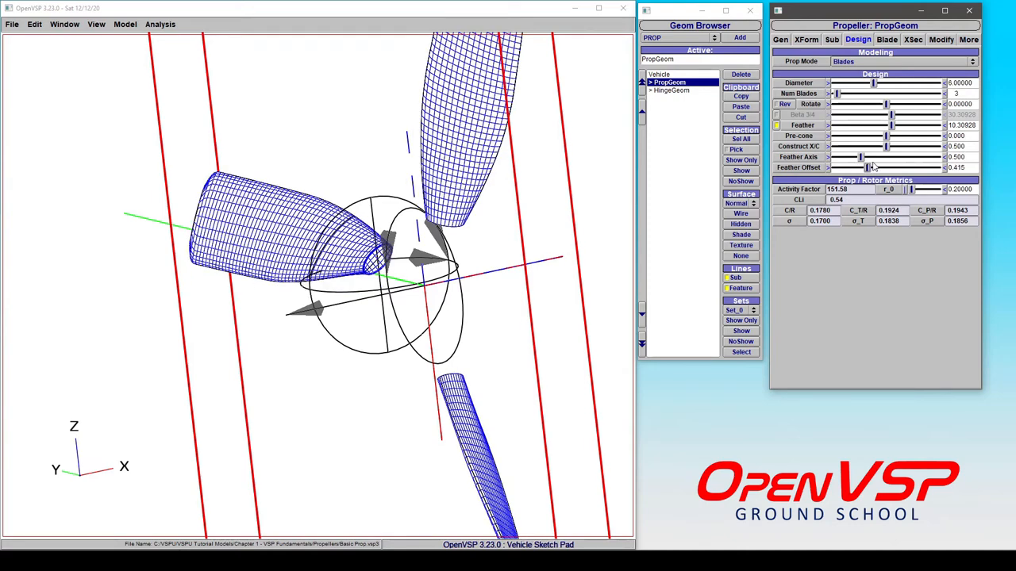
drag(860, 168, 876, 168)
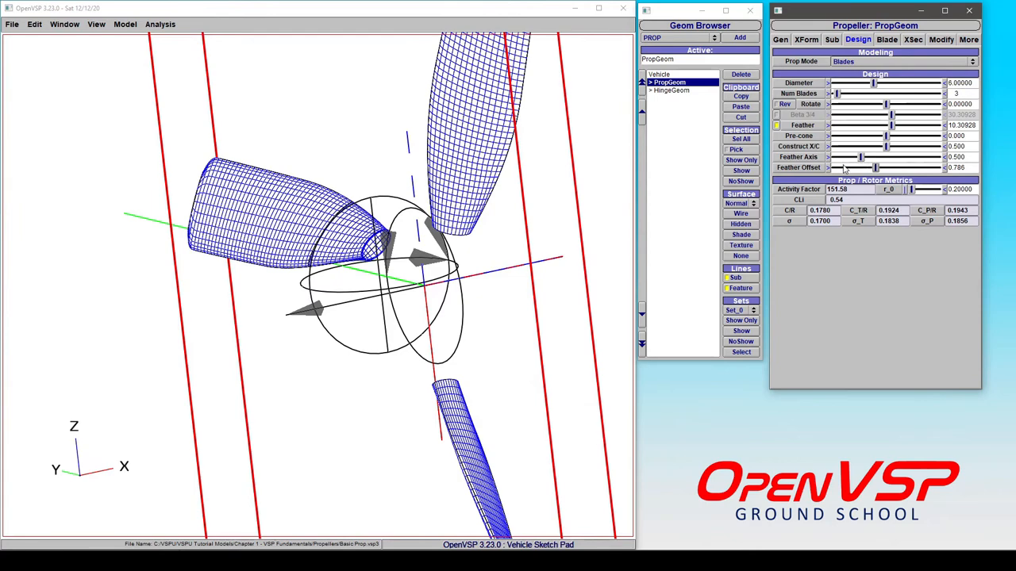
drag(876, 168, 843, 168)
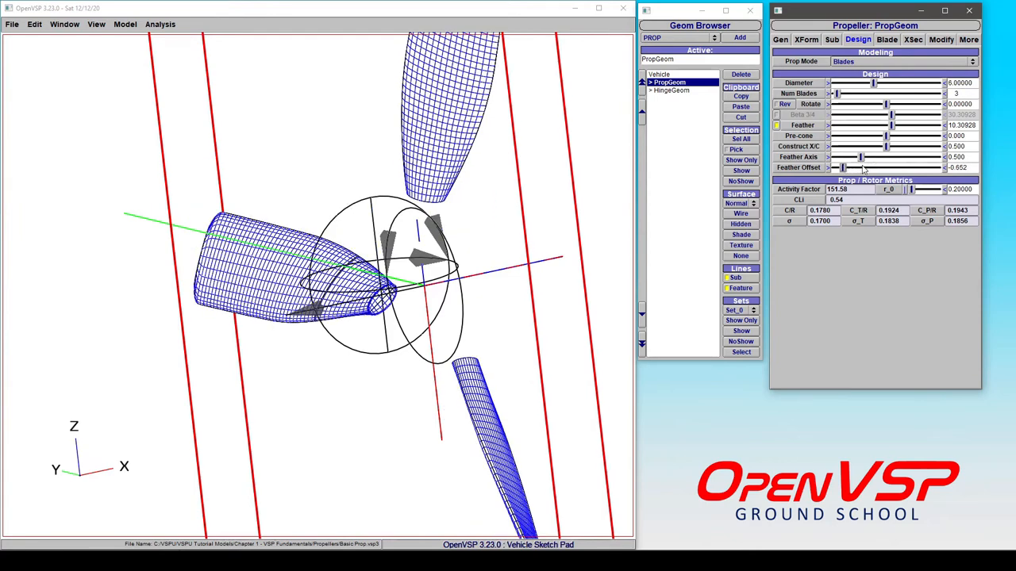
drag(841, 167, 879, 167)
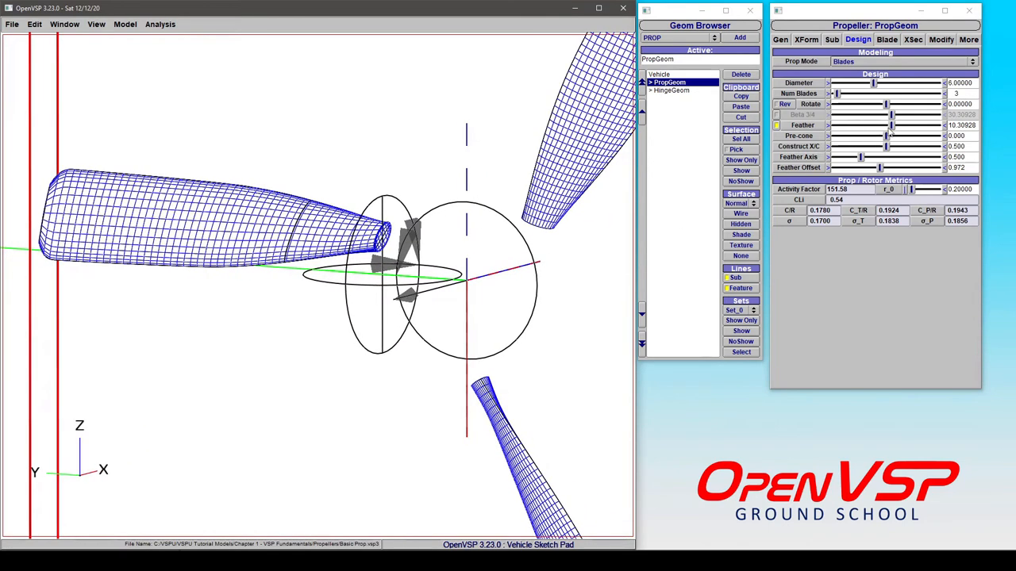
- Raise the feather angle to about 48 degrees, then bring it down to about 21.5
drag(889, 123, 908, 124)
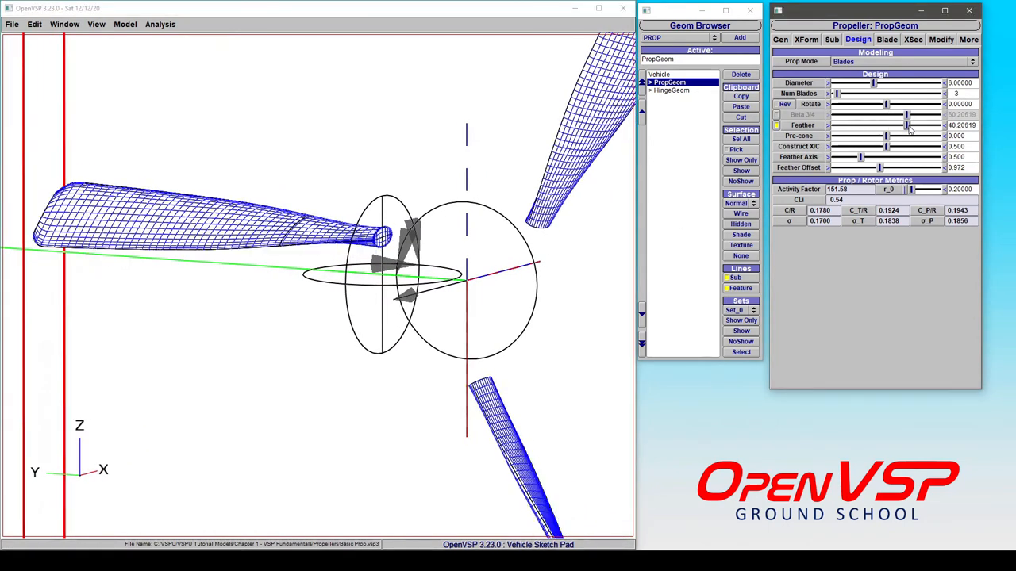
drag(908, 124, 873, 124)
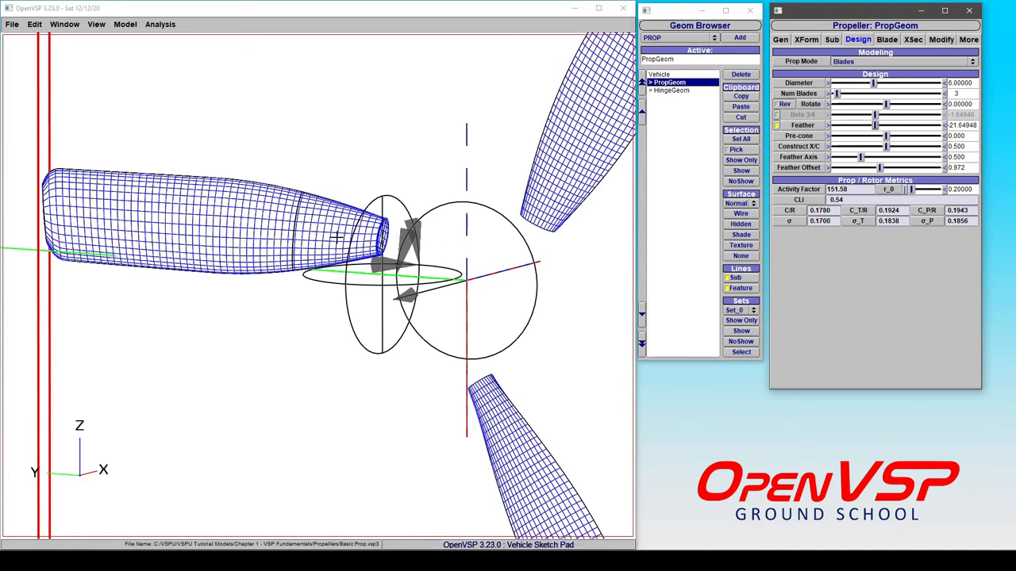
mouse_move(405, 273)
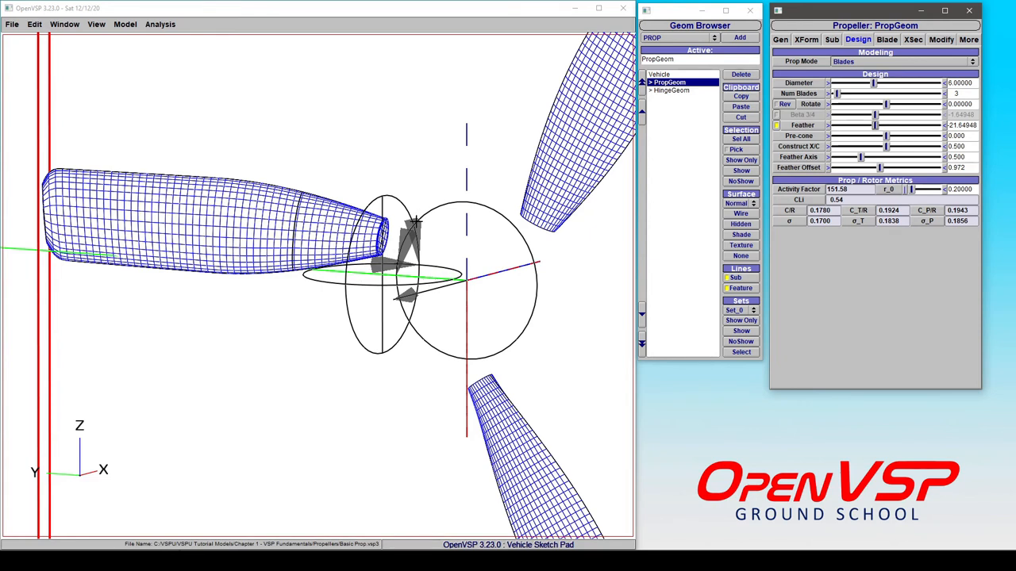
mouse_move(379, 238)
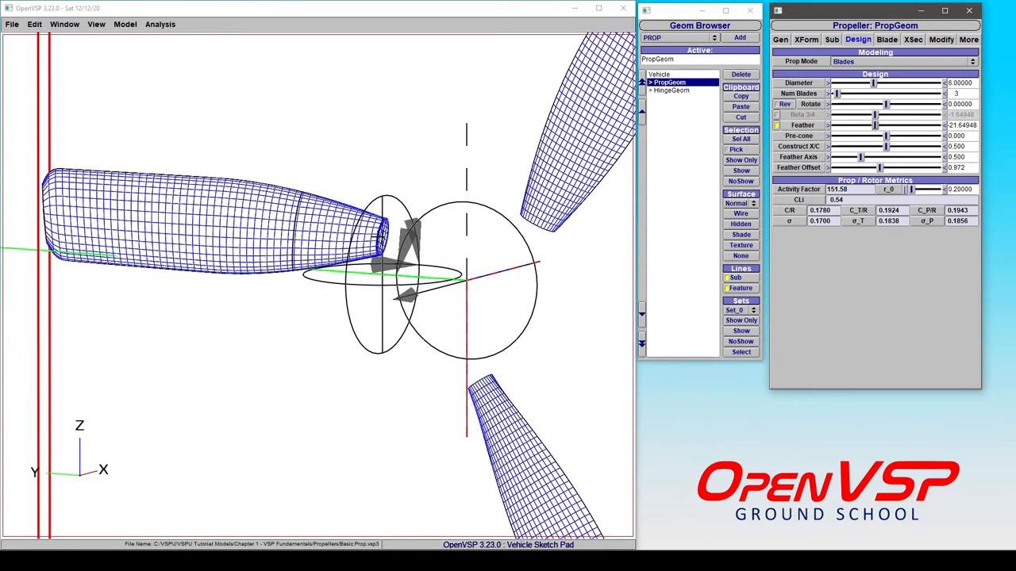